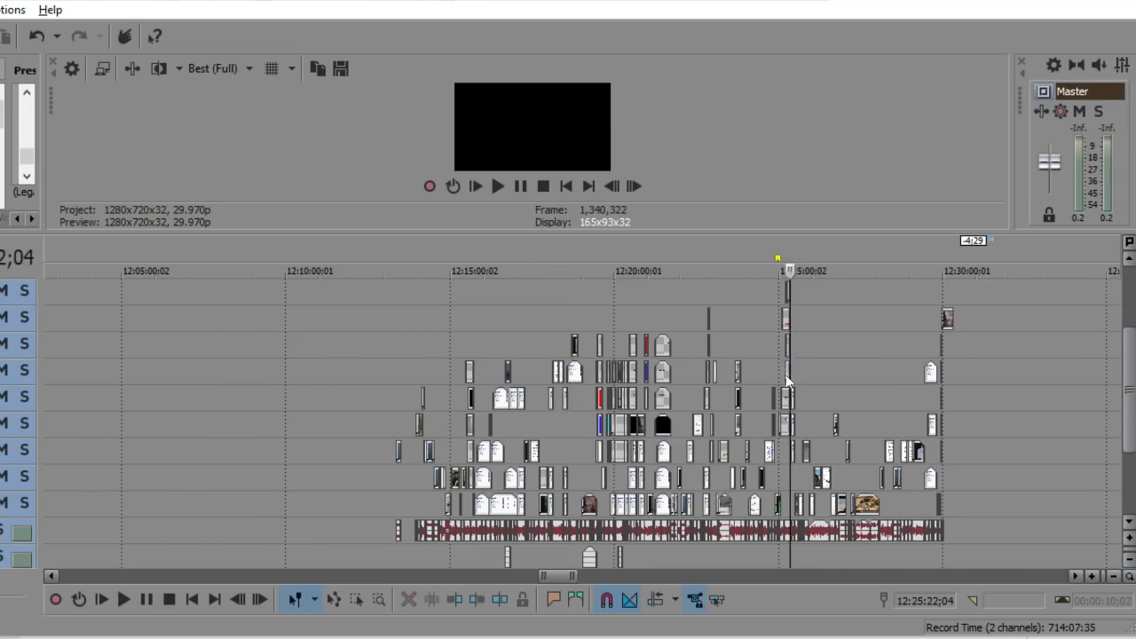
Drag a time selection across all the stacked clips and zoom the timeline to fit it.
drag(555, 577, 566, 577)
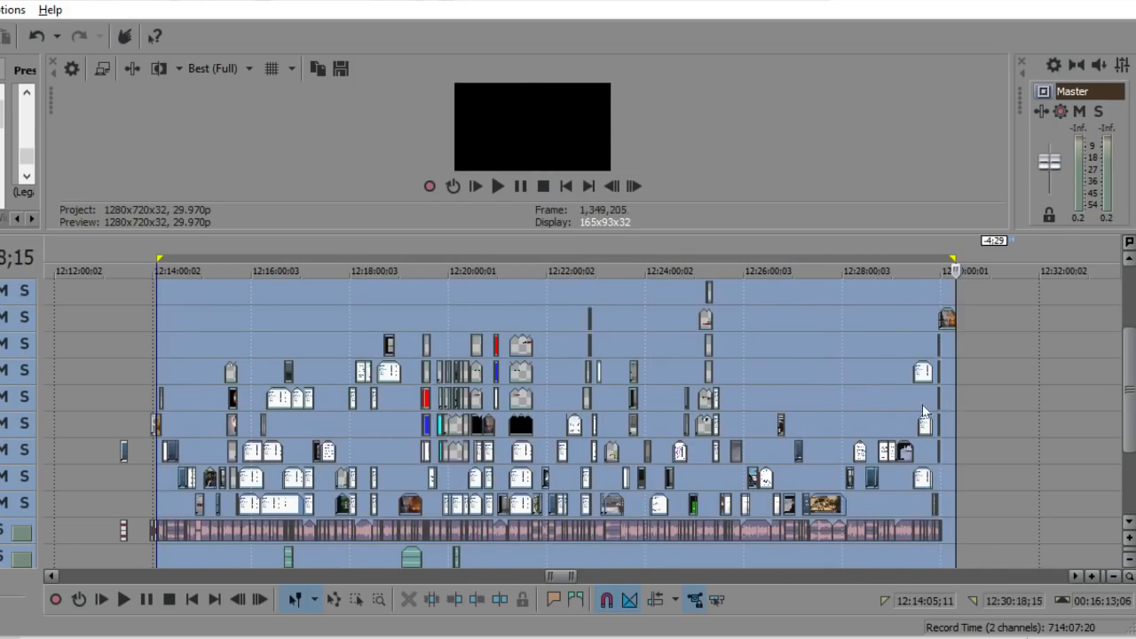
scroll(down, 3)
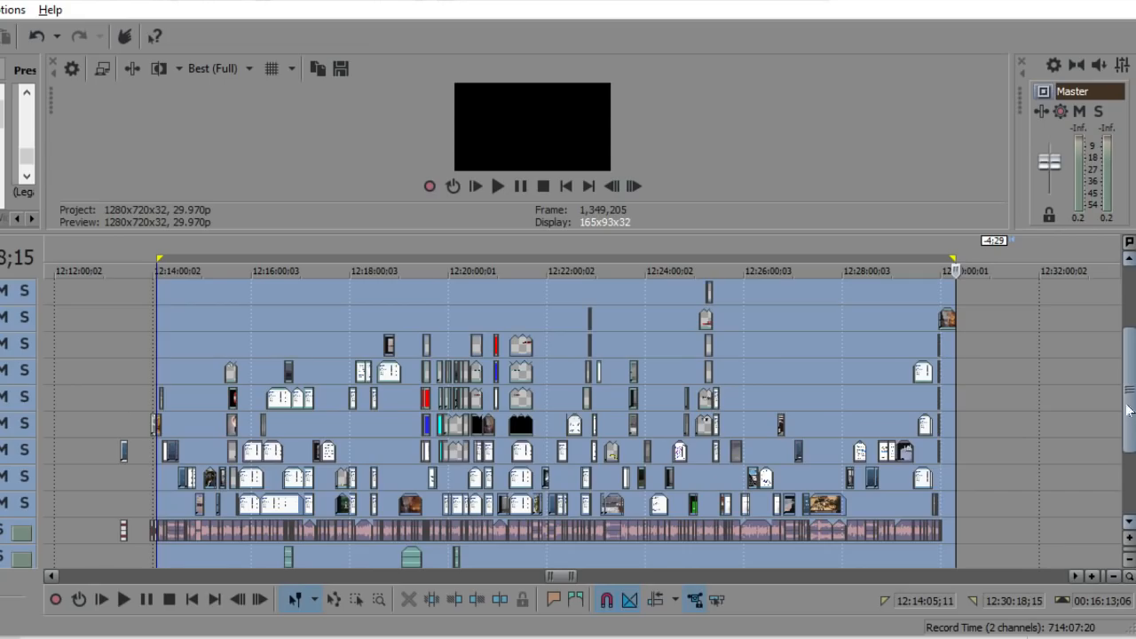
mouse_move(423, 322)
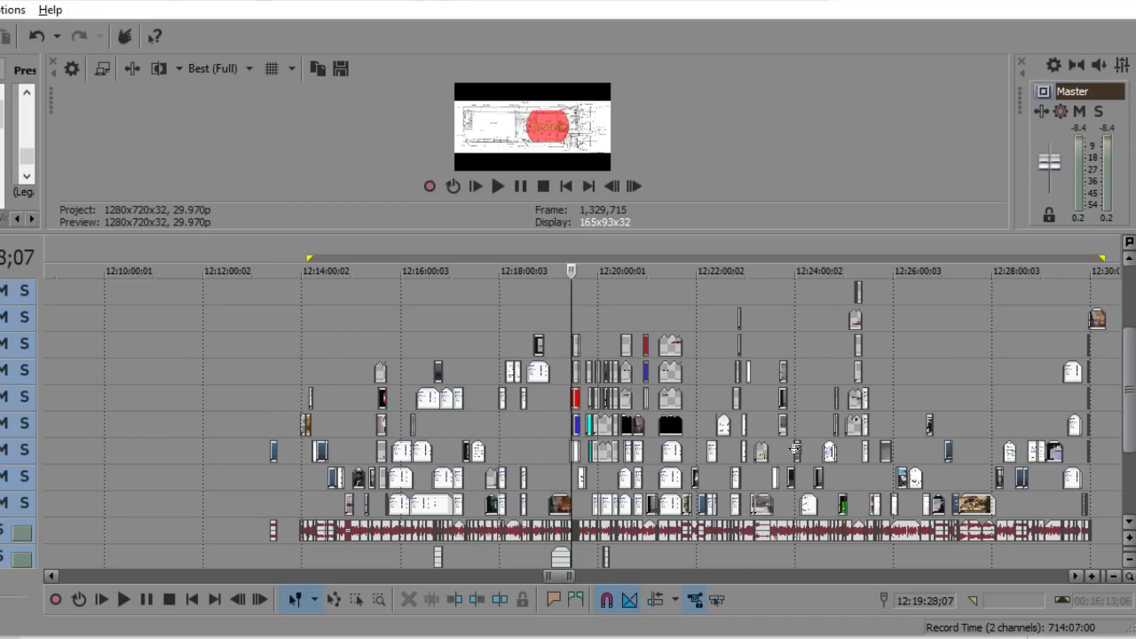
mouse_move(686, 437)
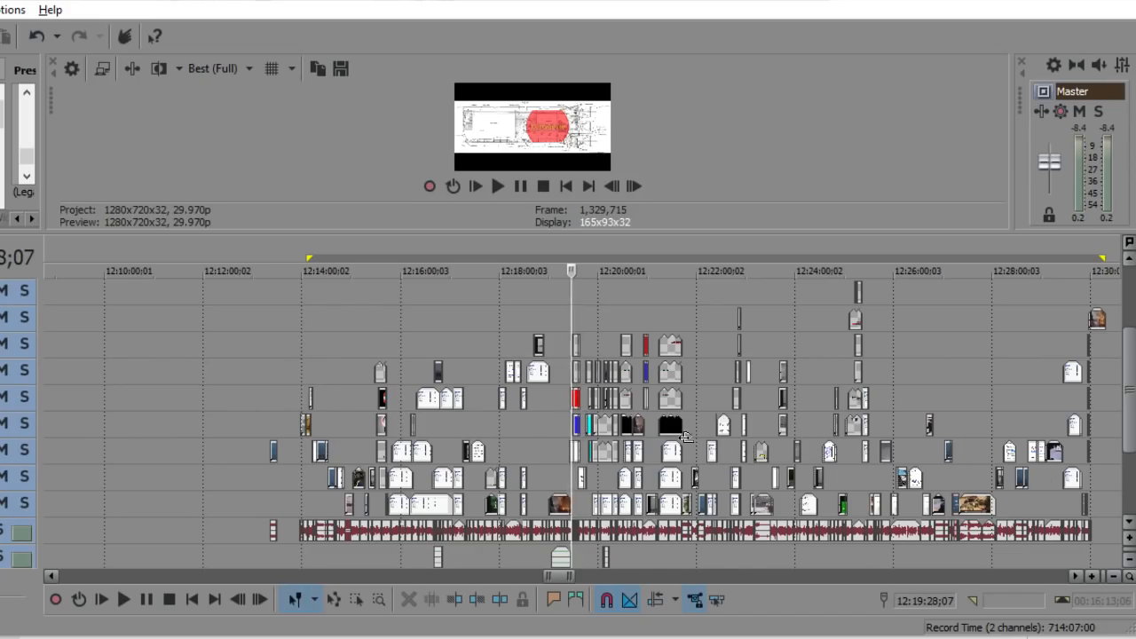
mouse_move(520, 453)
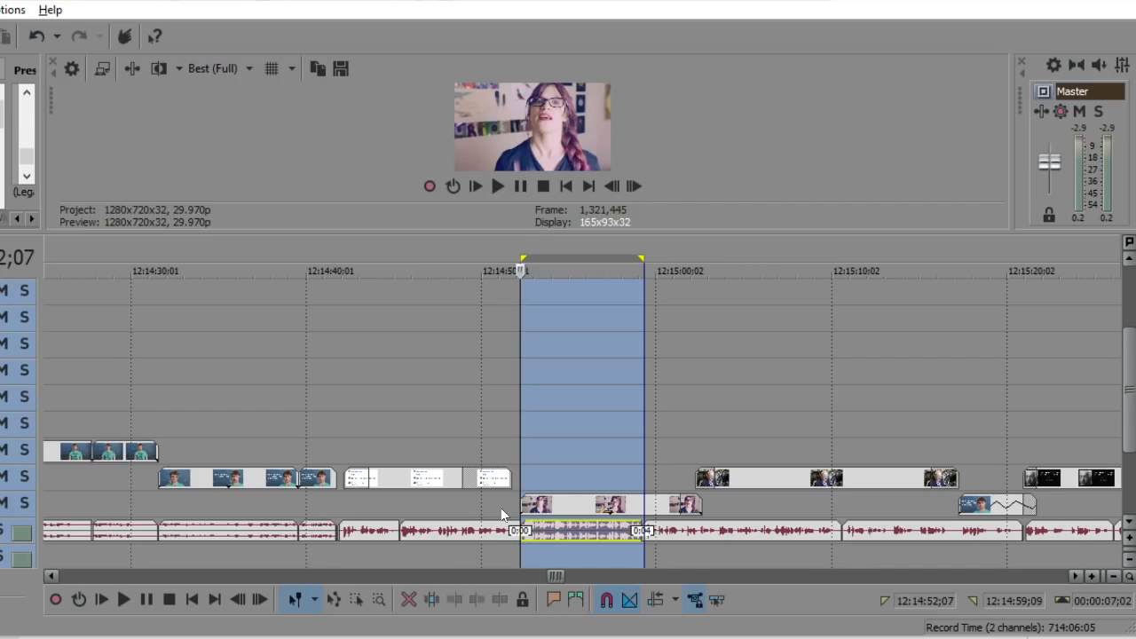
mouse_move(921, 480)
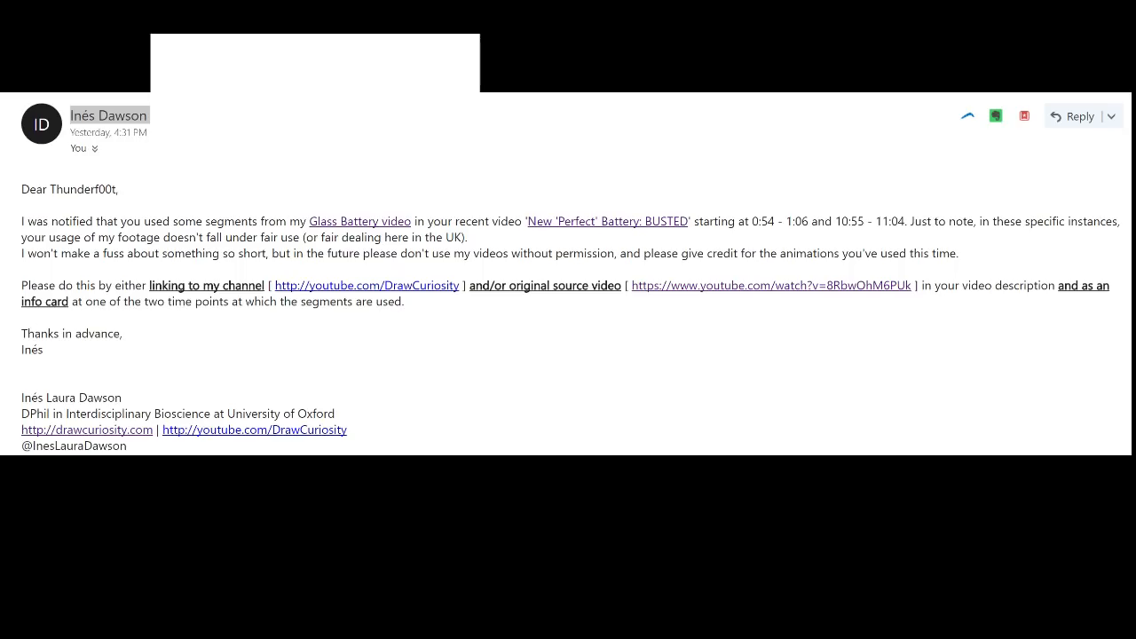
mouse_move(424, 216)
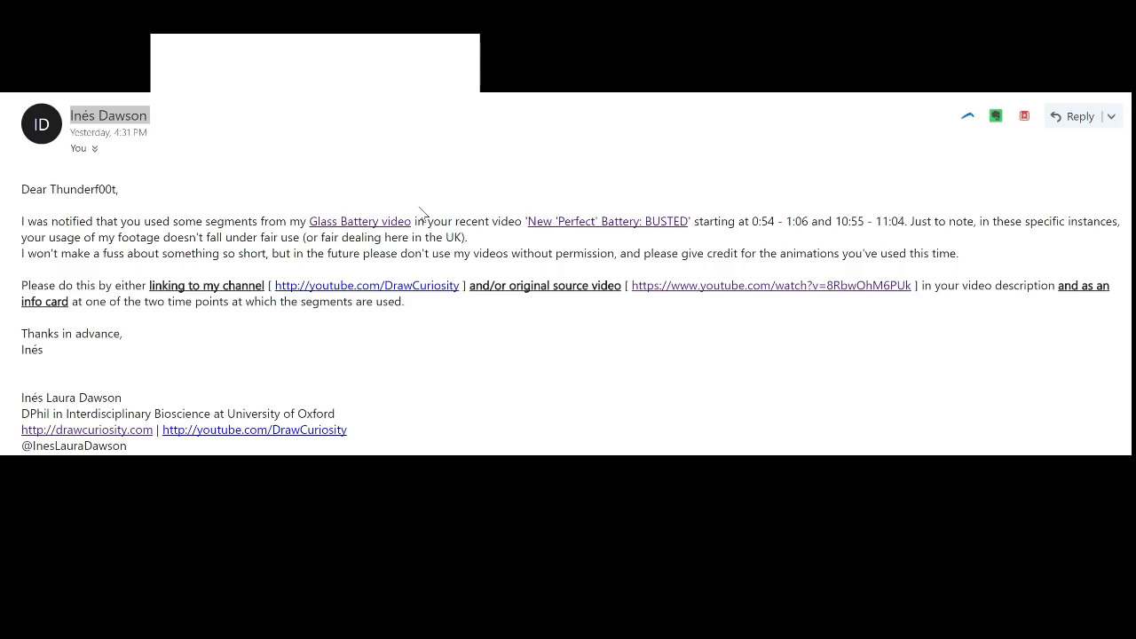
mouse_move(604, 236)
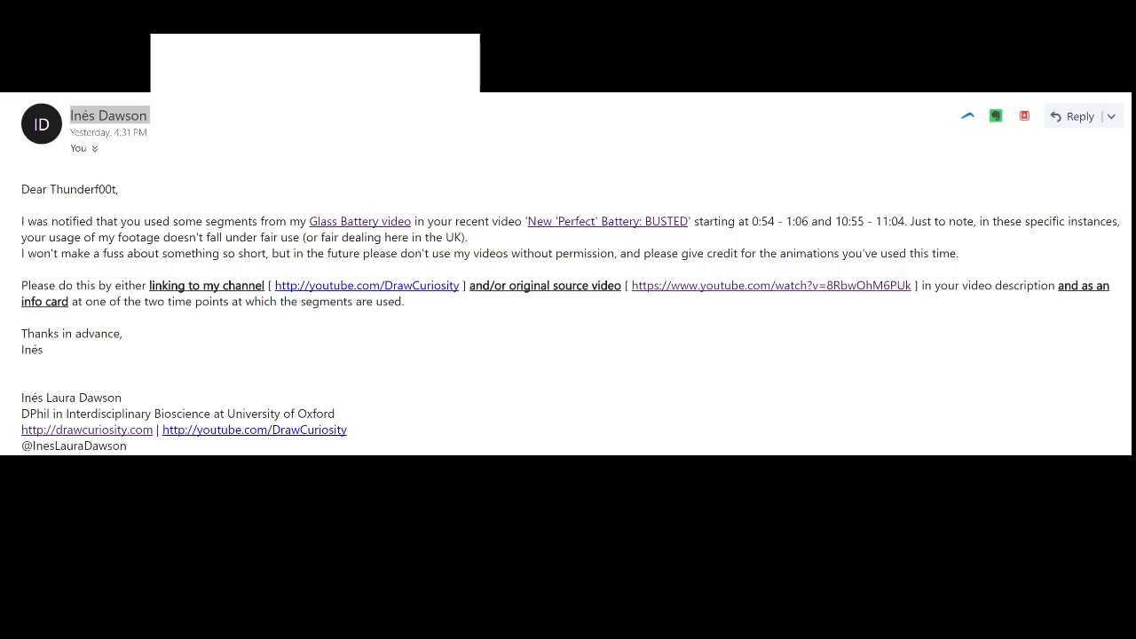
mouse_move(1027, 246)
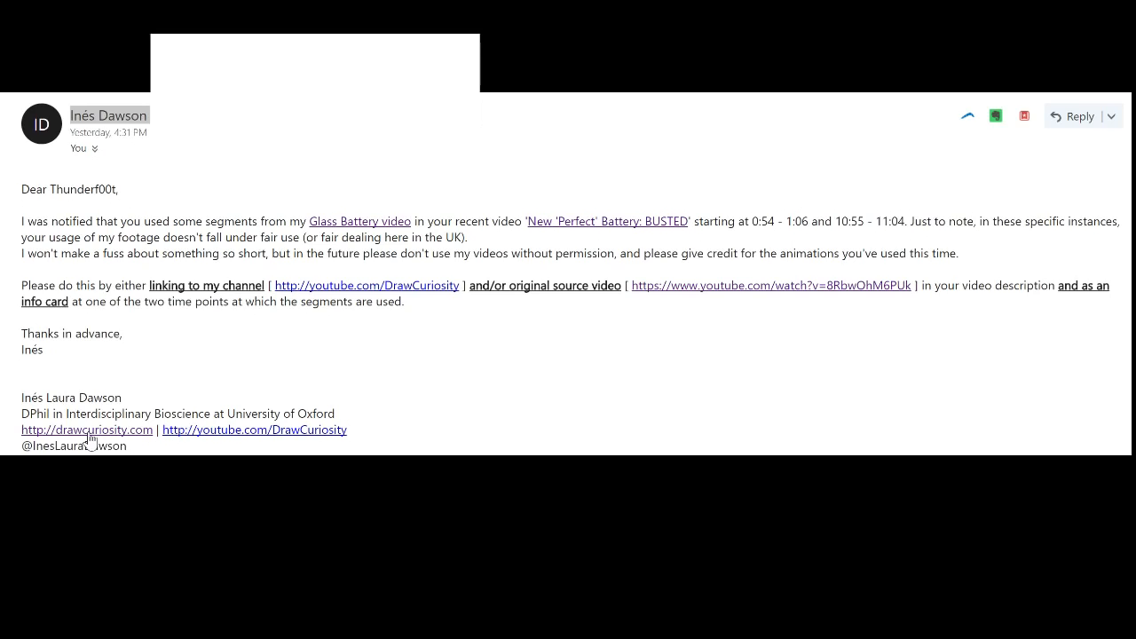
mouse_move(92, 442)
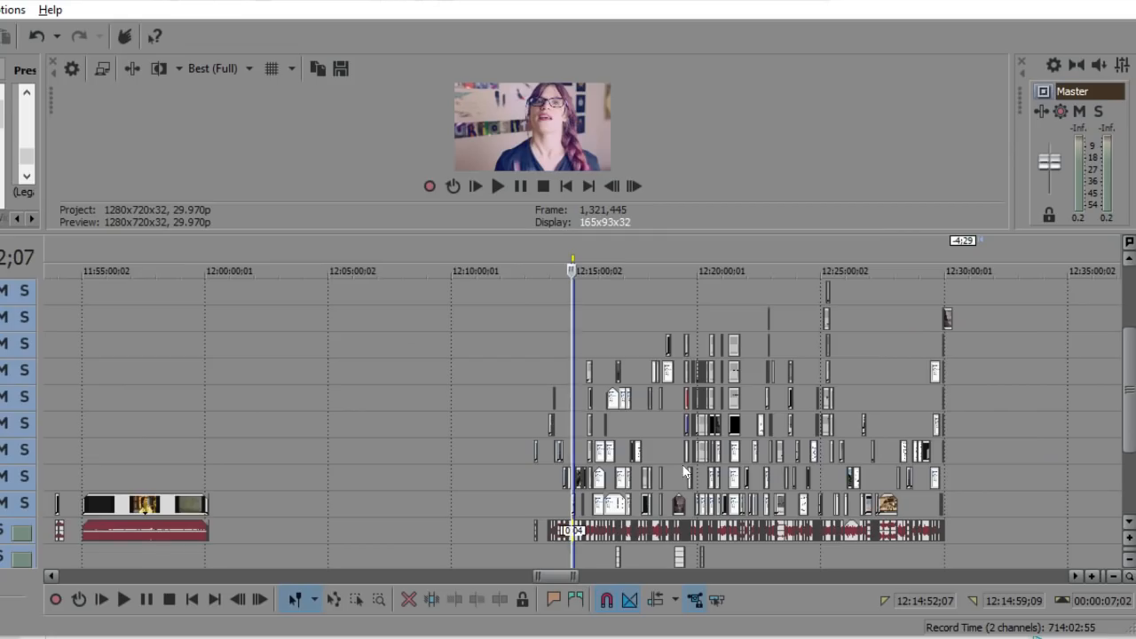
mouse_move(728, 466)
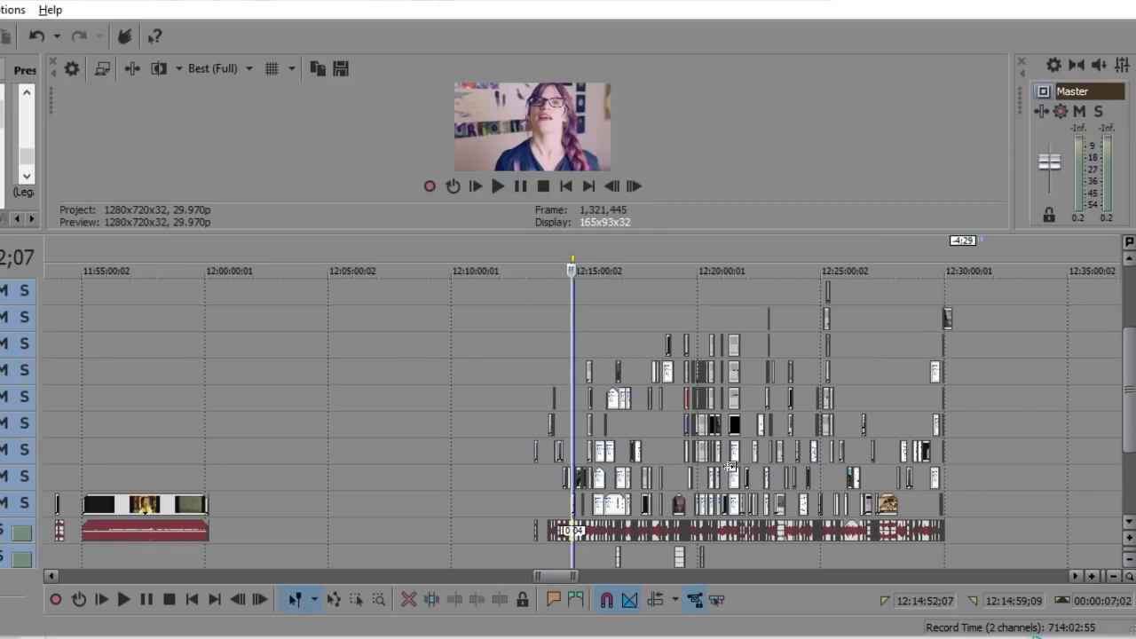
mouse_move(855, 473)
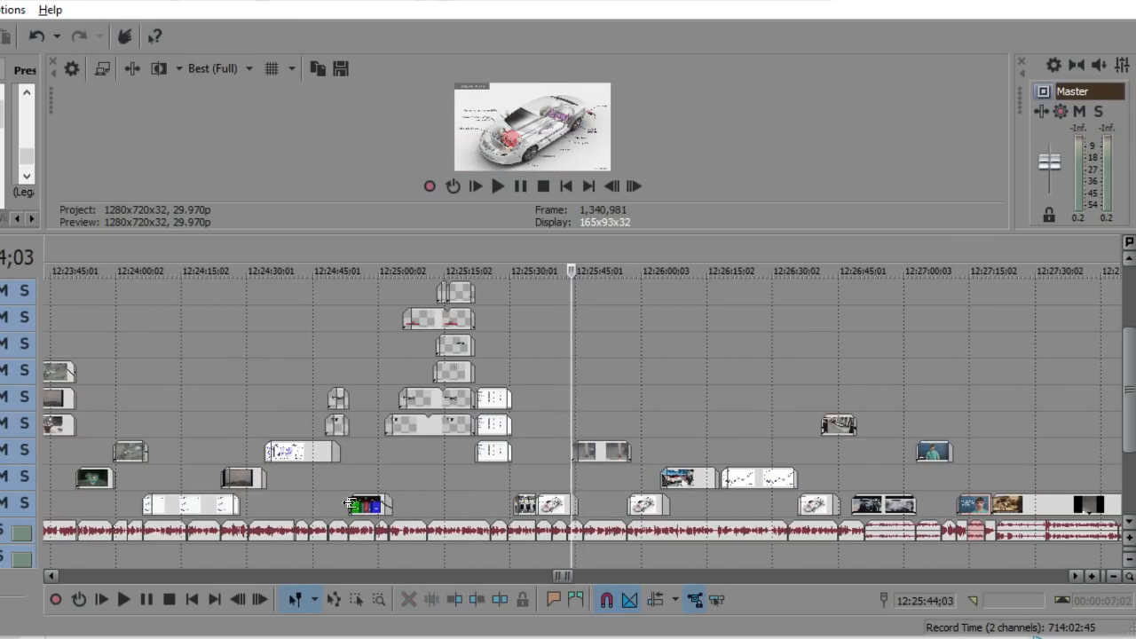
Select the short colourful clip near 12:24:53 to mark its roughly ten-second span.
click(368, 504)
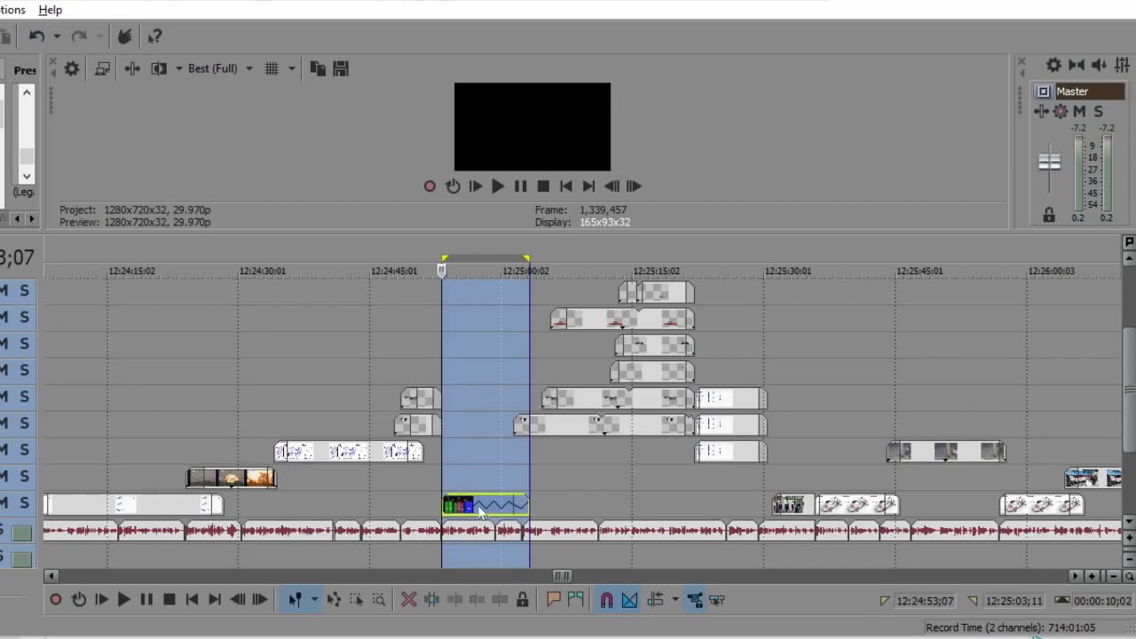
Right-click the timeline near the flower-pot clip (12:23:10 to 12:23:33).
right_click(486, 506)
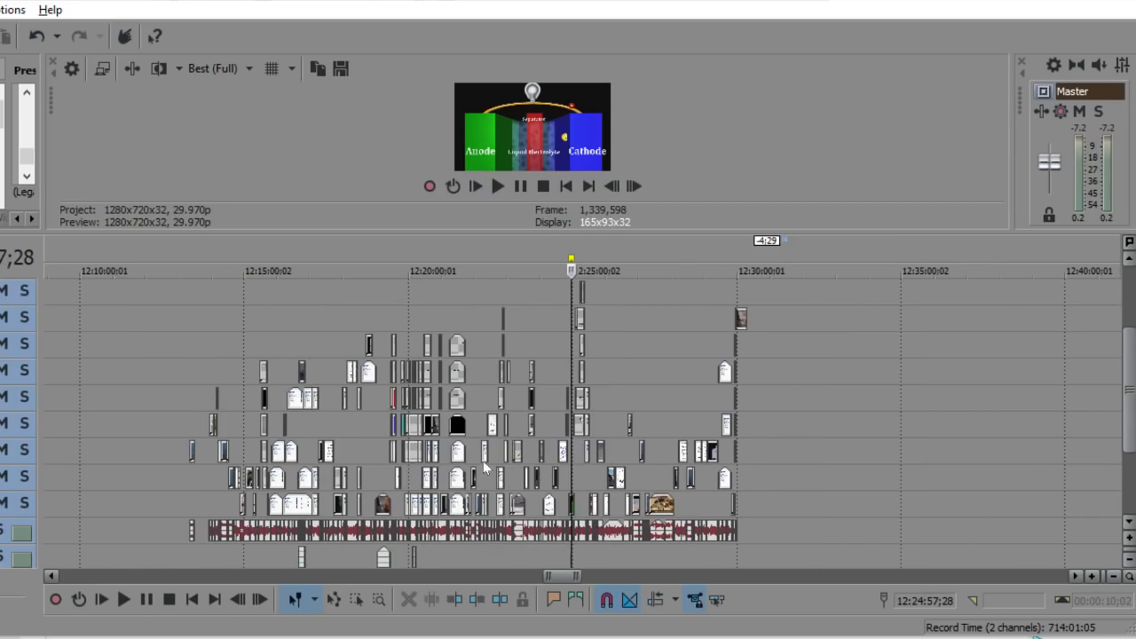
mouse_move(446, 444)
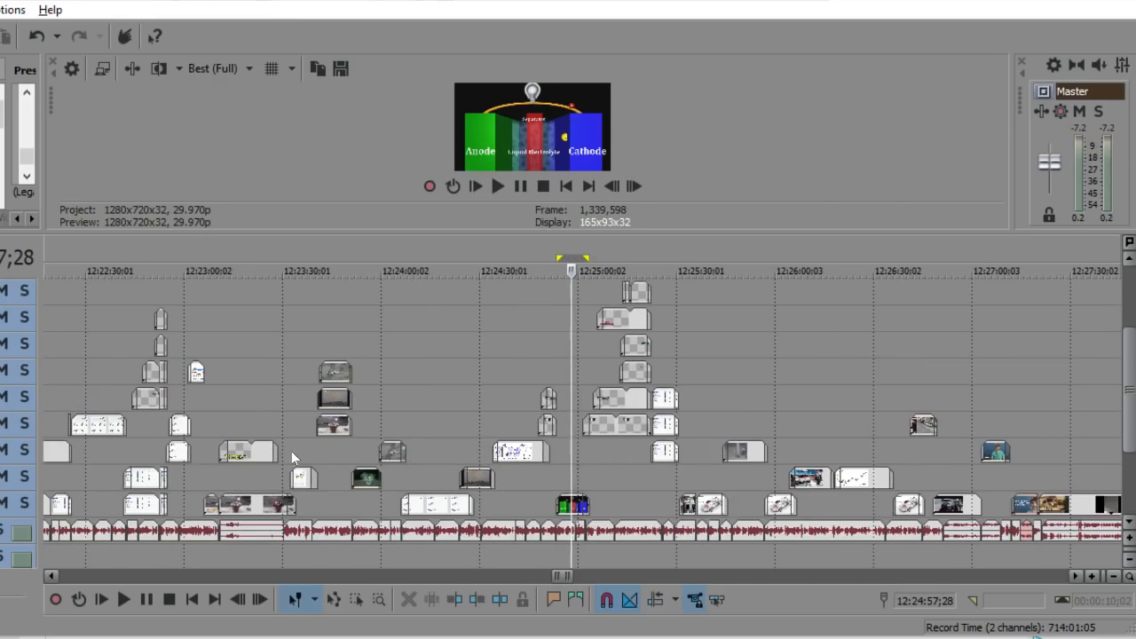
mouse_move(324, 504)
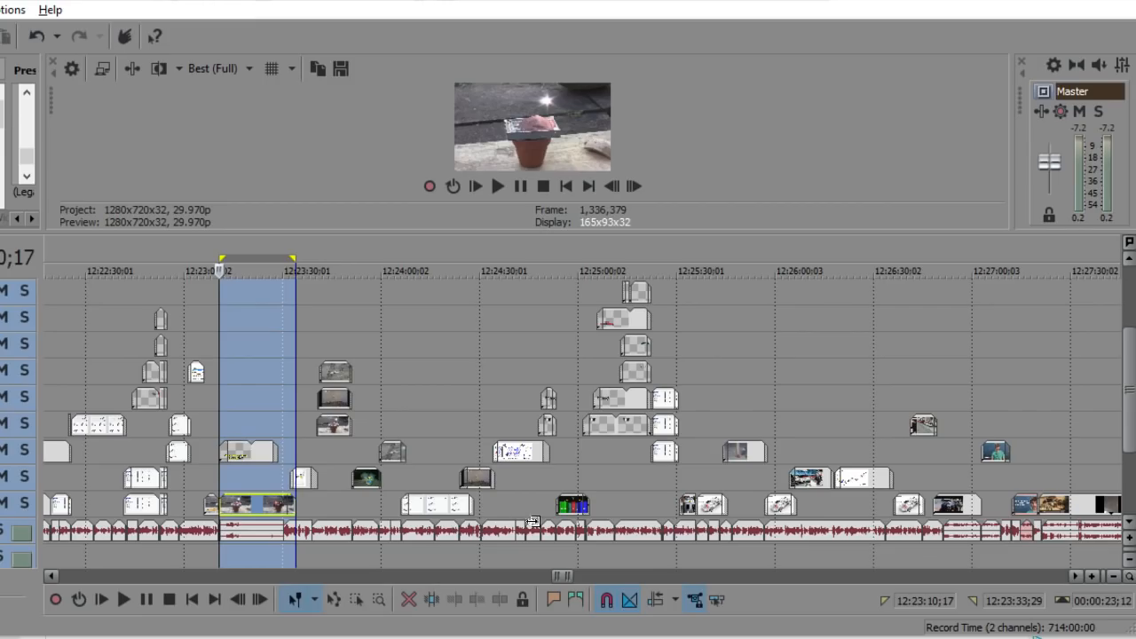
mouse_move(526, 518)
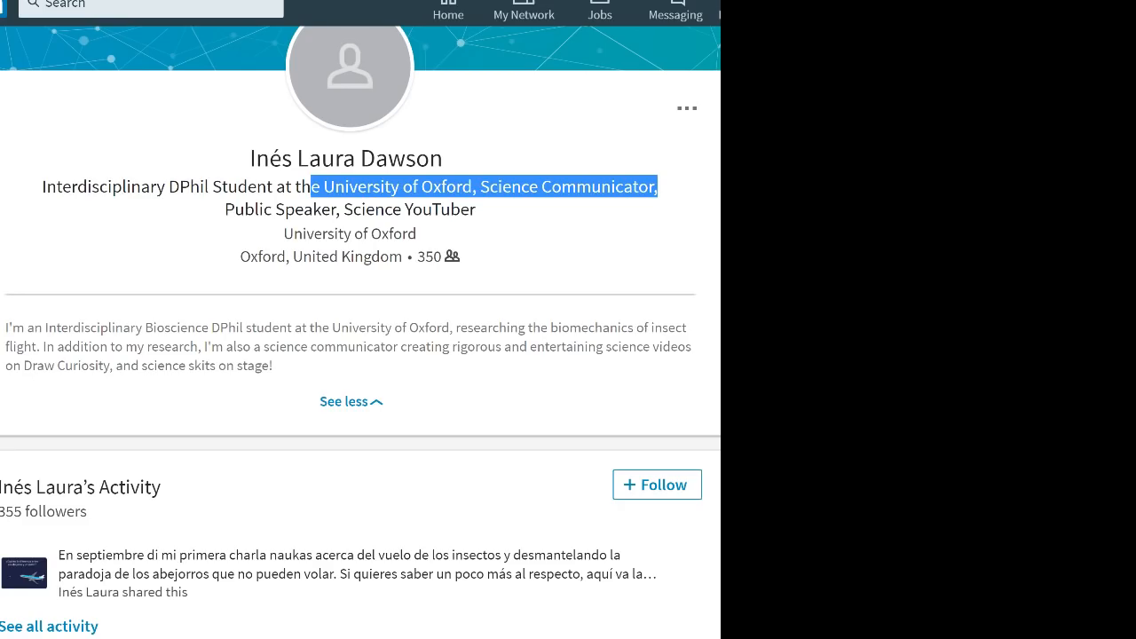
scroll(down, 3)
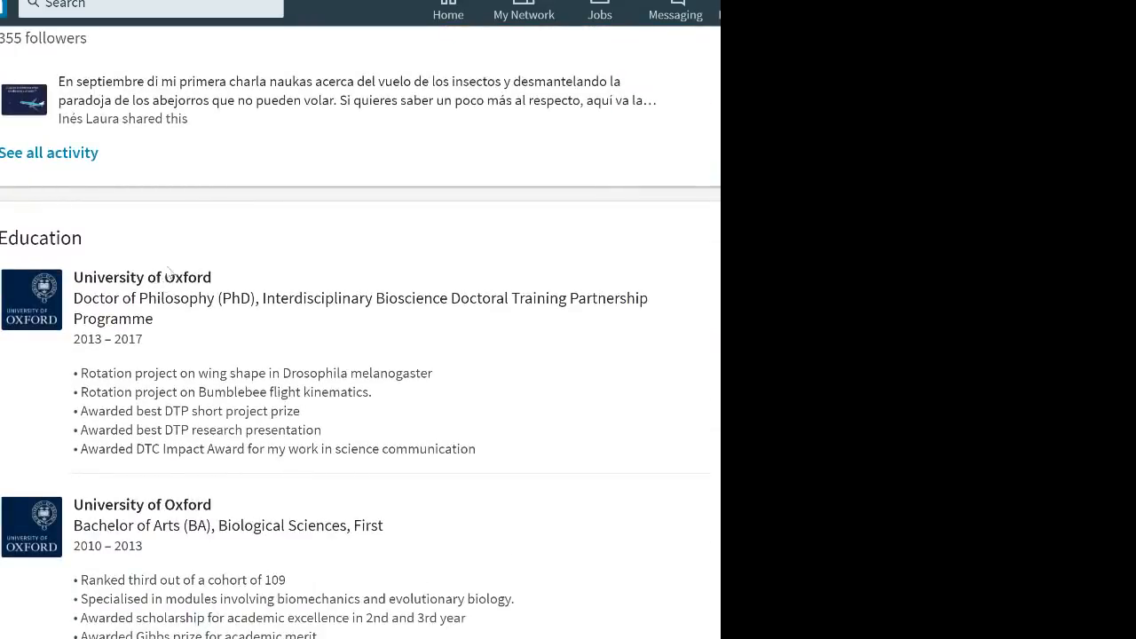
scroll(down, 3)
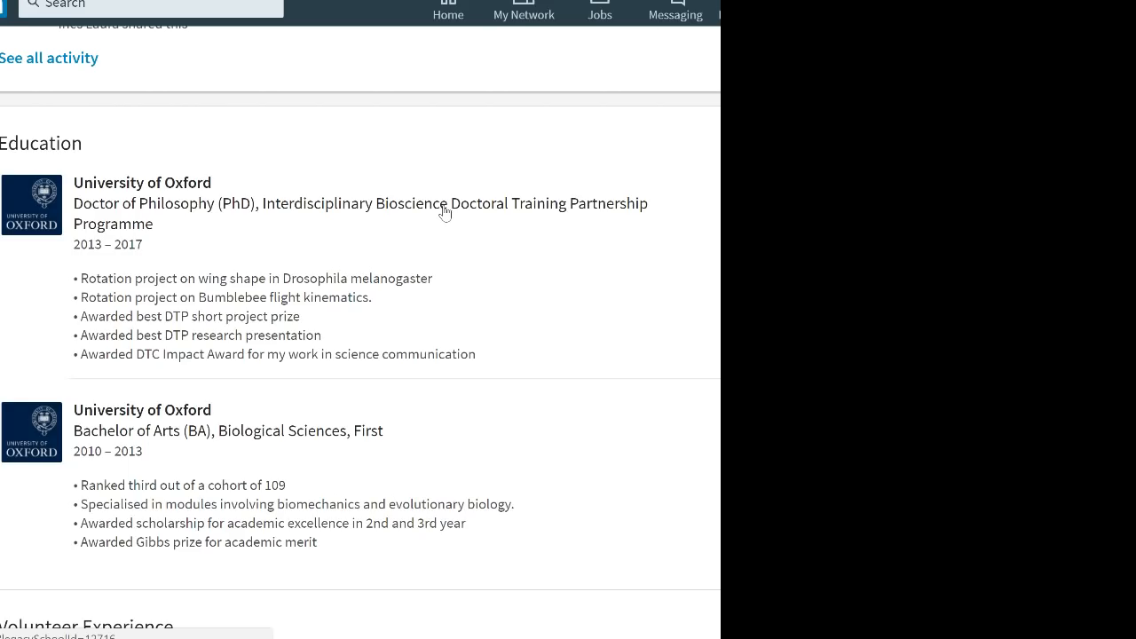
scroll(down, 3)
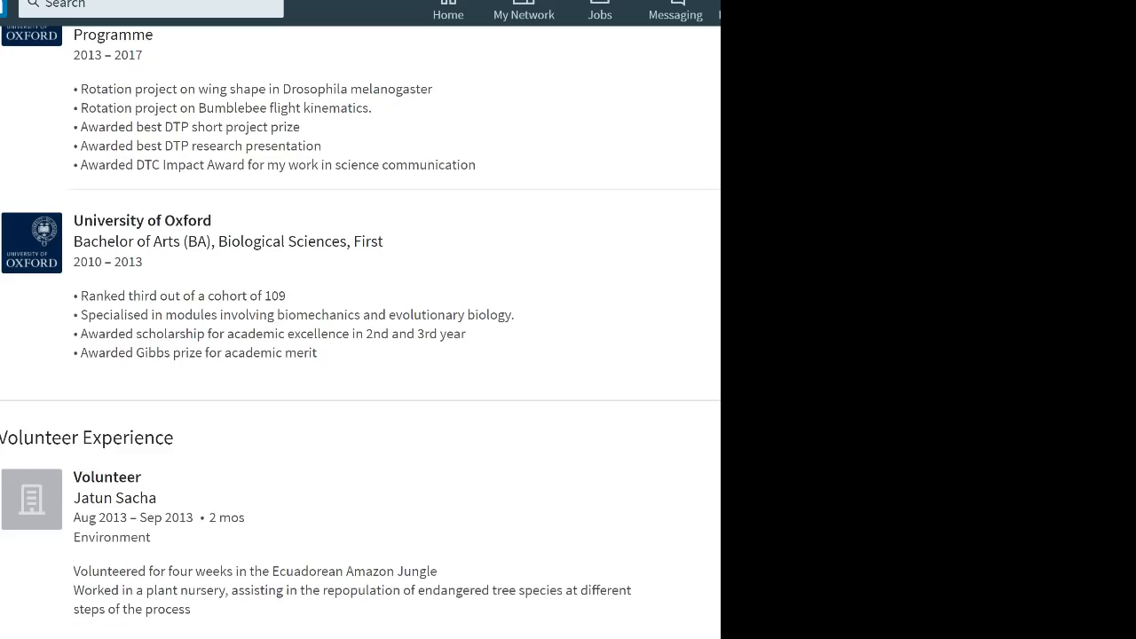
scroll(down, 3)
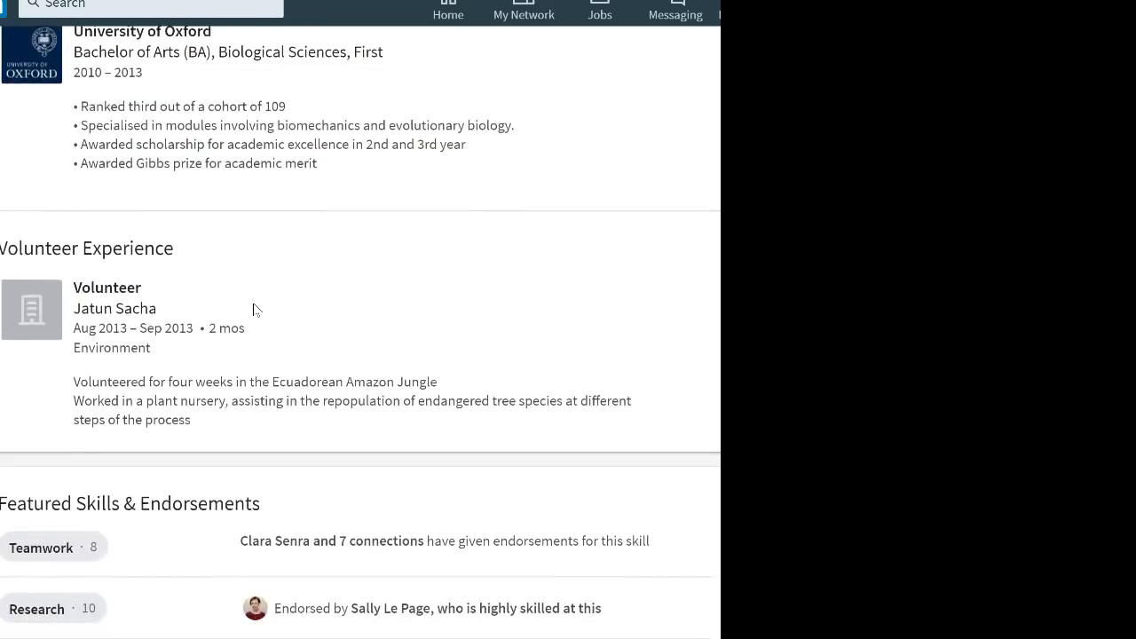
scroll(down, 3)
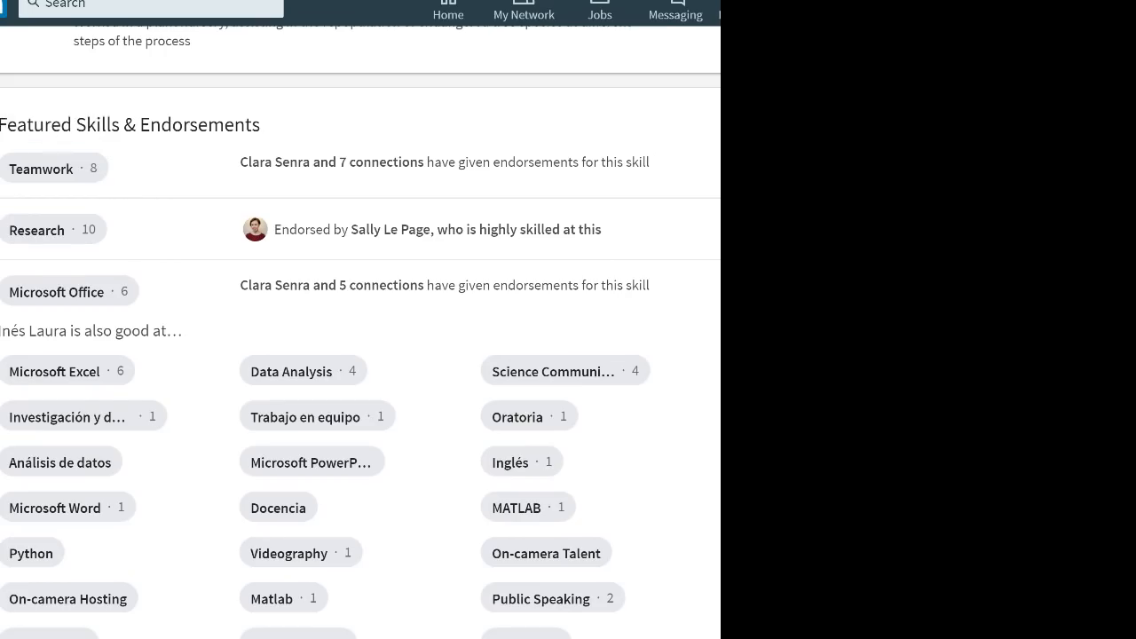
double_click(31, 124)
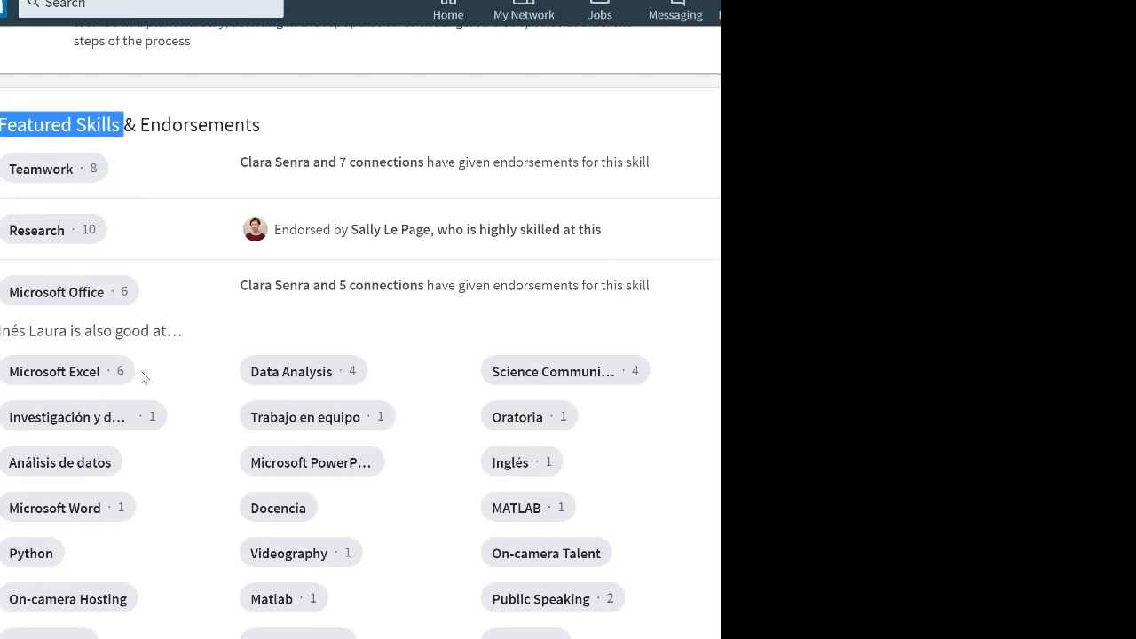
mouse_move(57, 292)
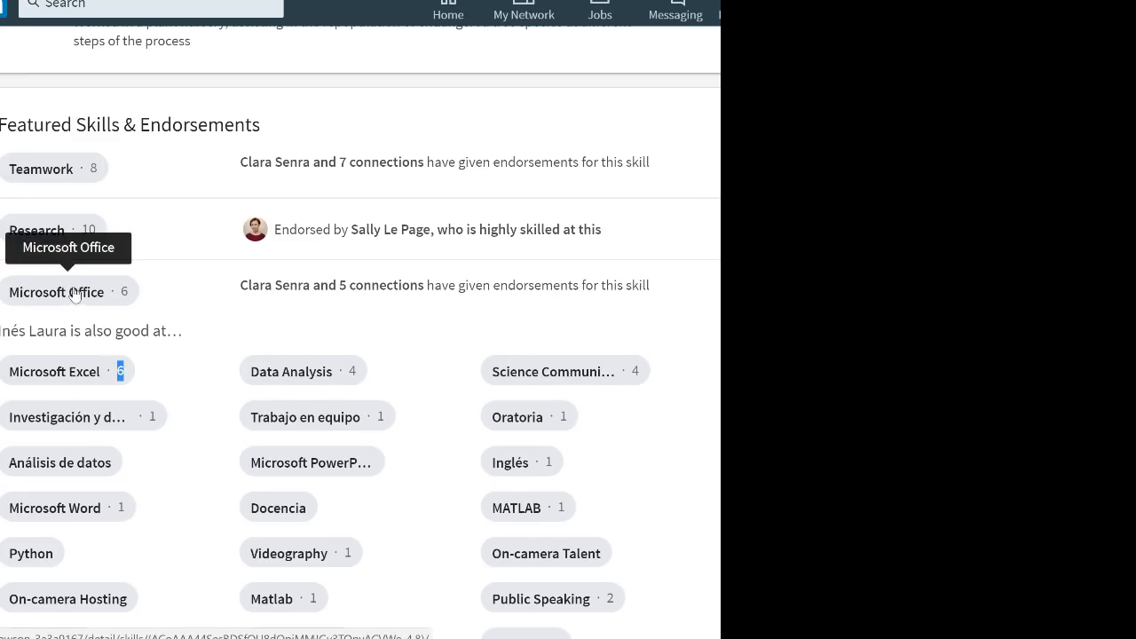
scroll(down, 3)
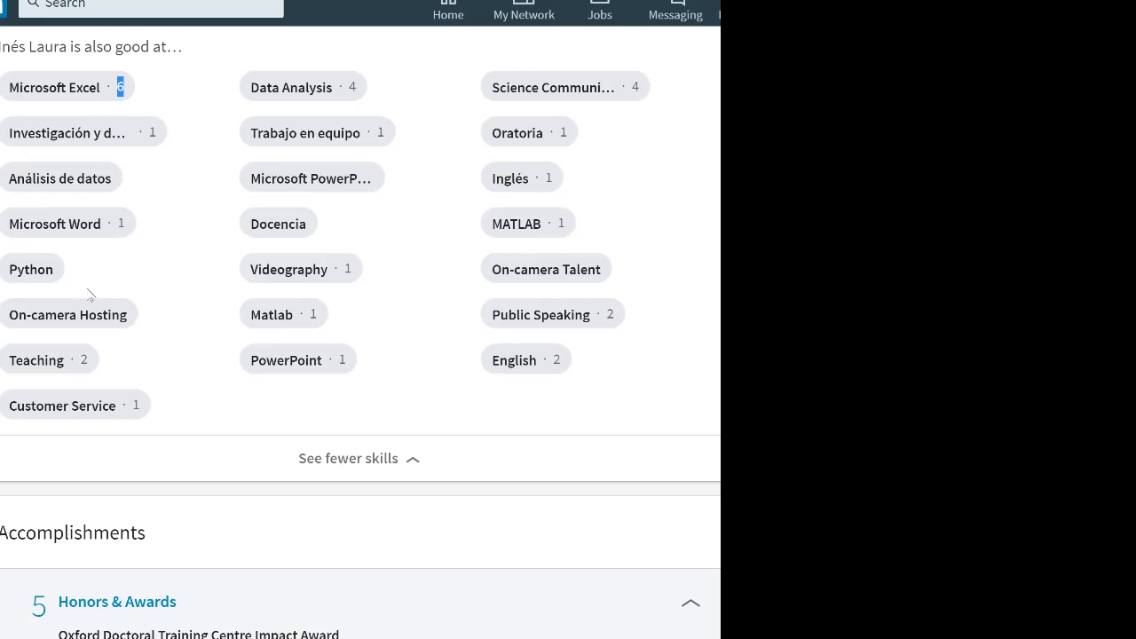
mouse_move(62, 405)
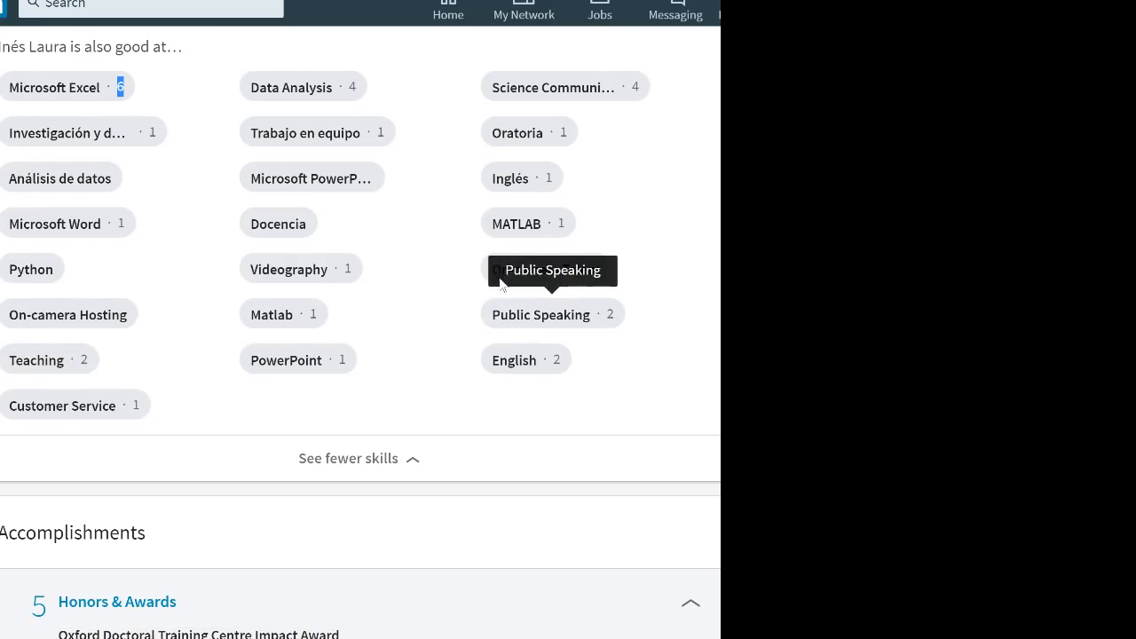
scroll(down, 3)
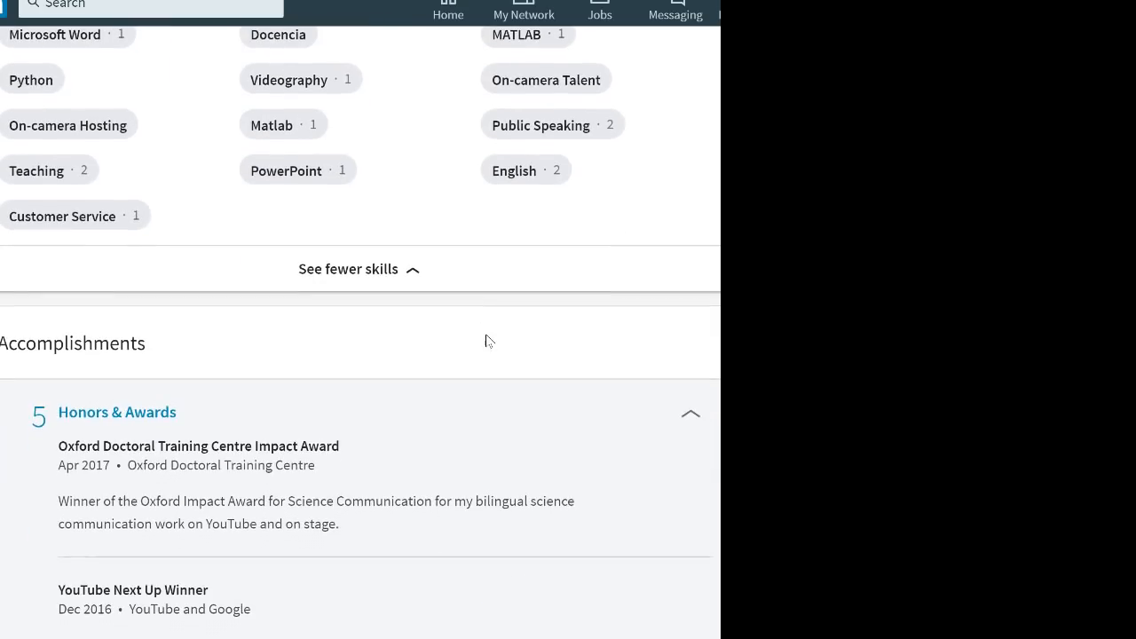
scroll(down, 3)
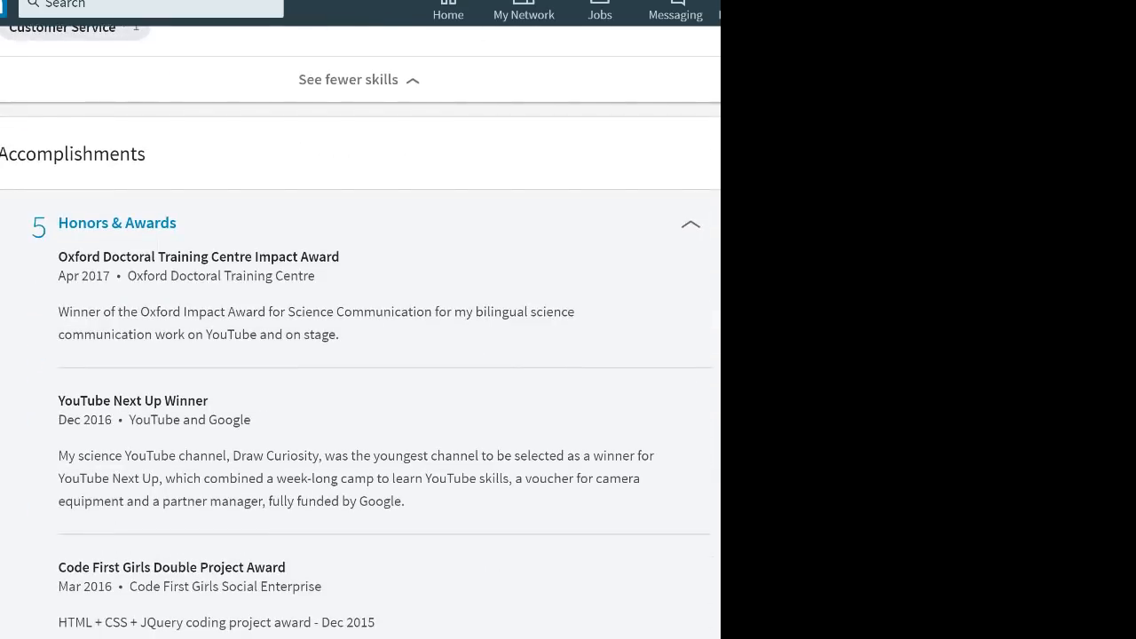
drag(67, 256, 336, 256)
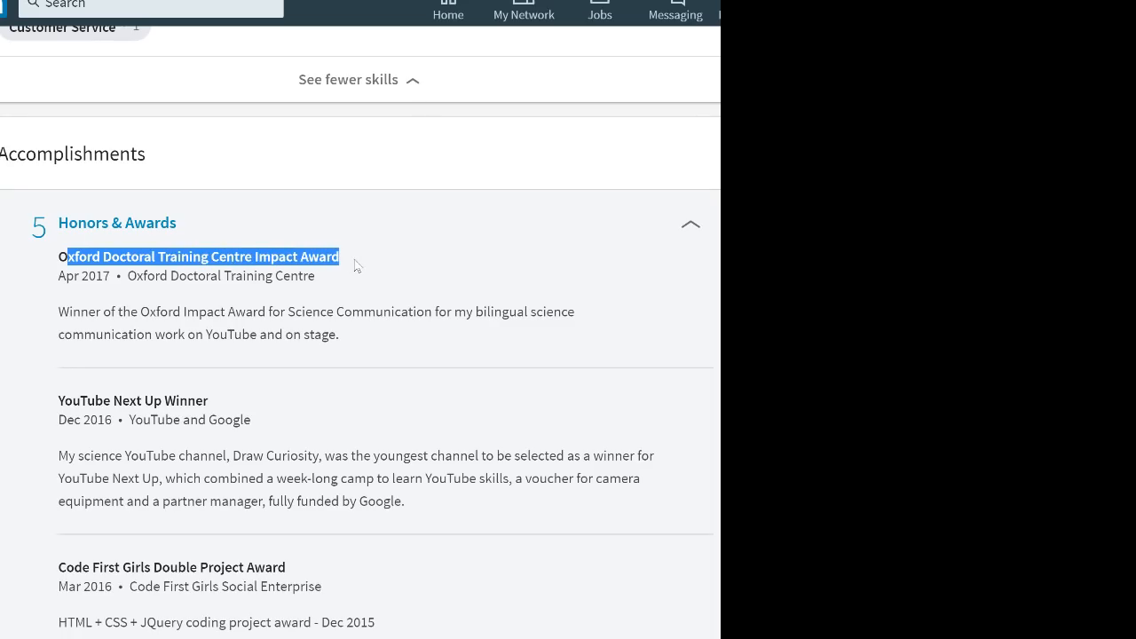
scroll(down, 3)
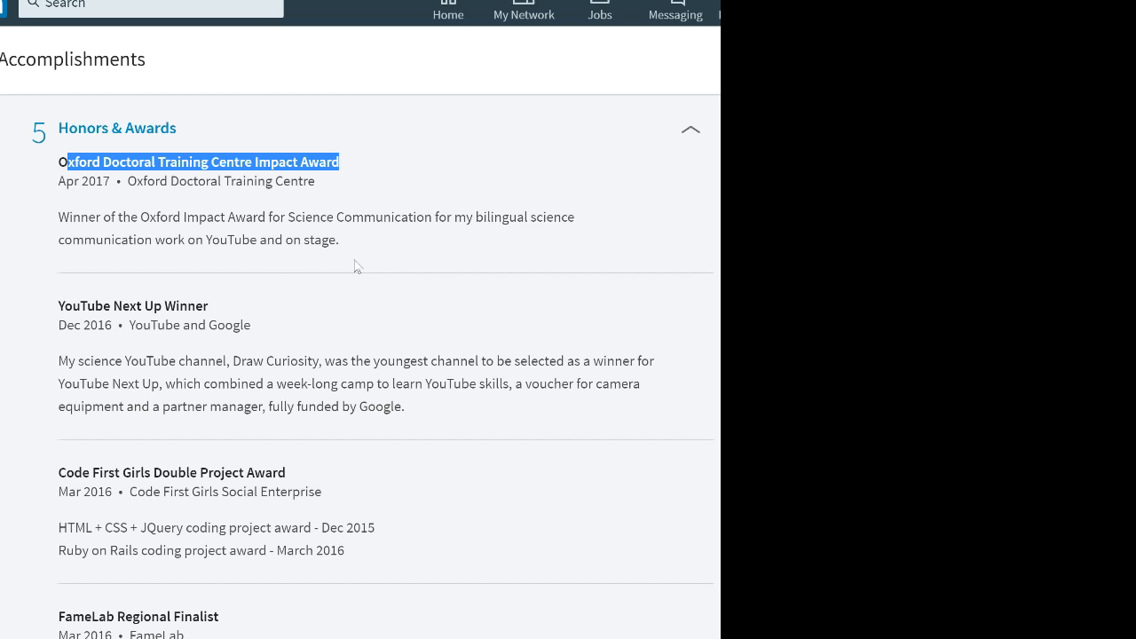
mouse_move(256, 299)
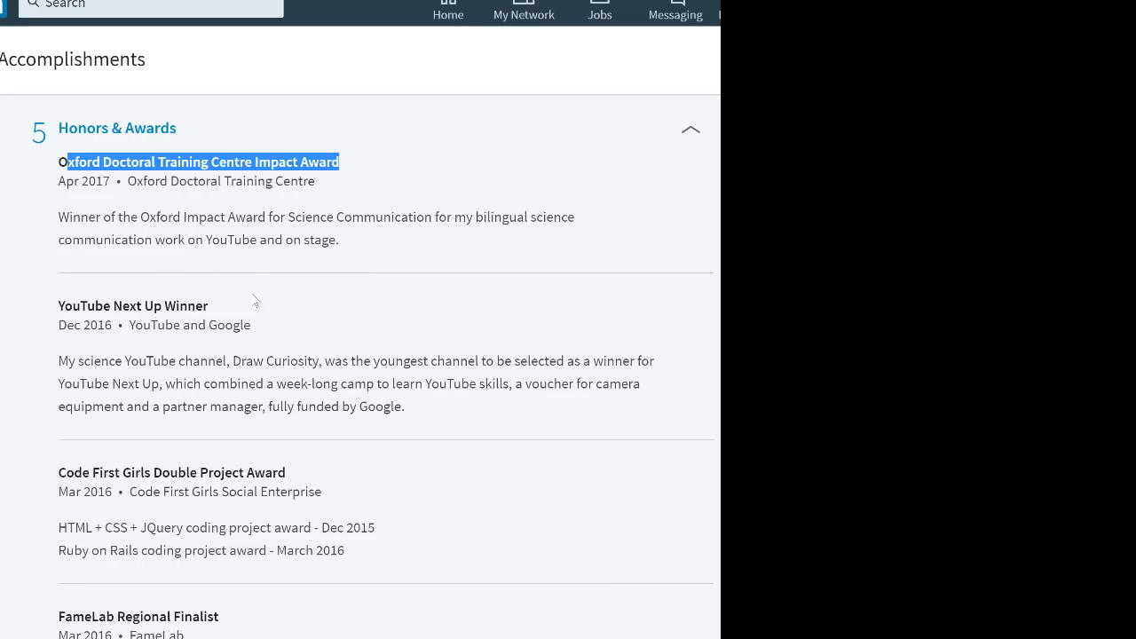
mouse_move(59, 310)
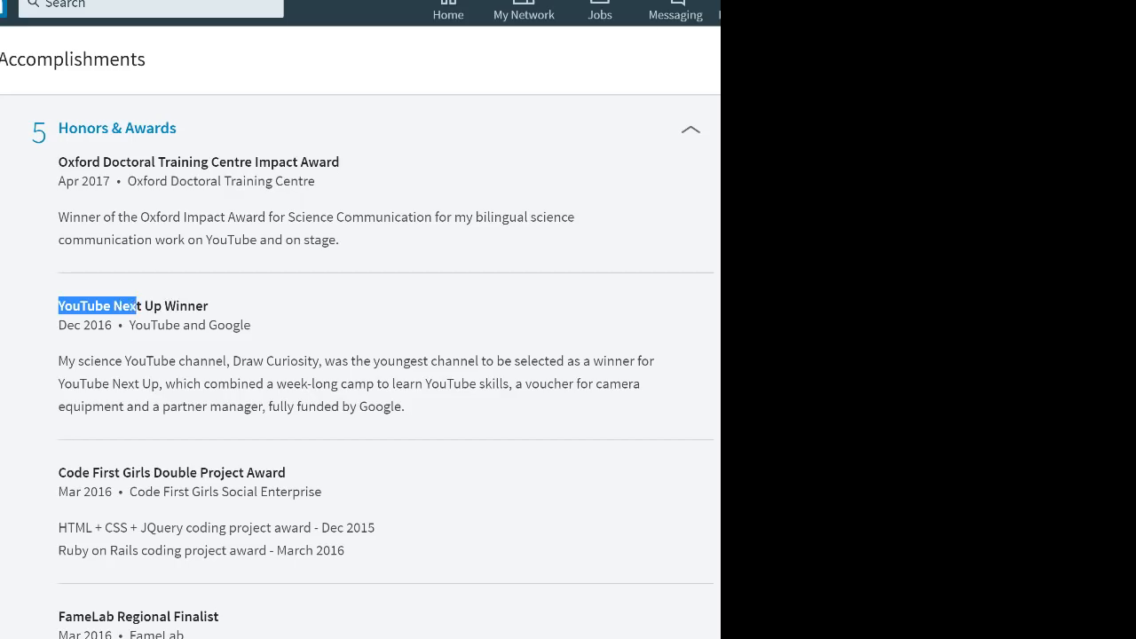
scroll(down, 3)
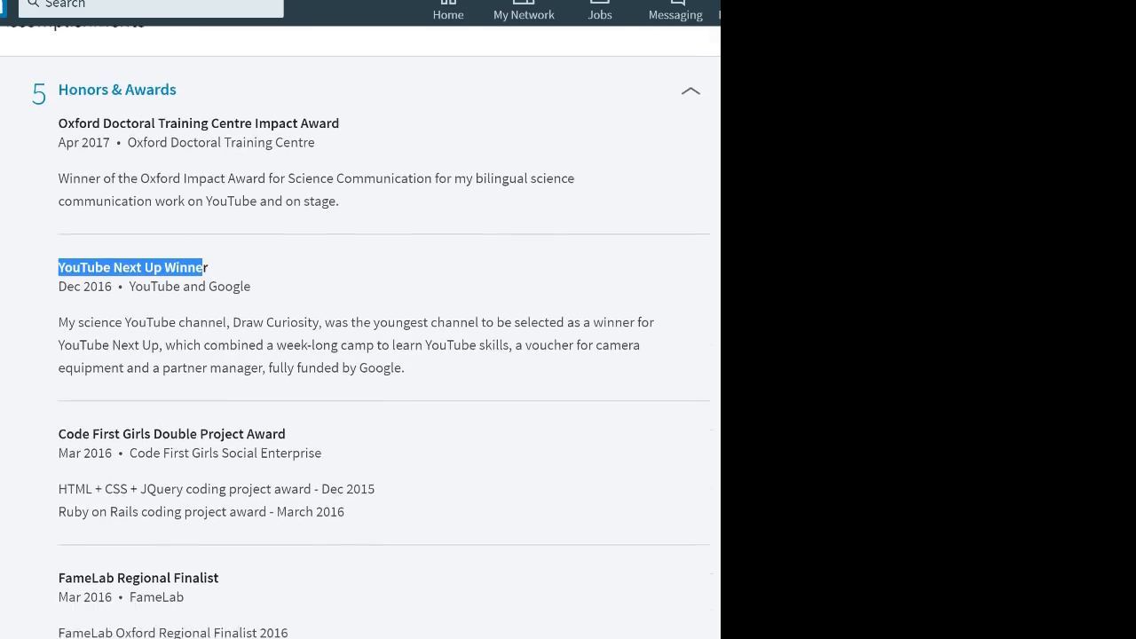
scroll(down, 3)
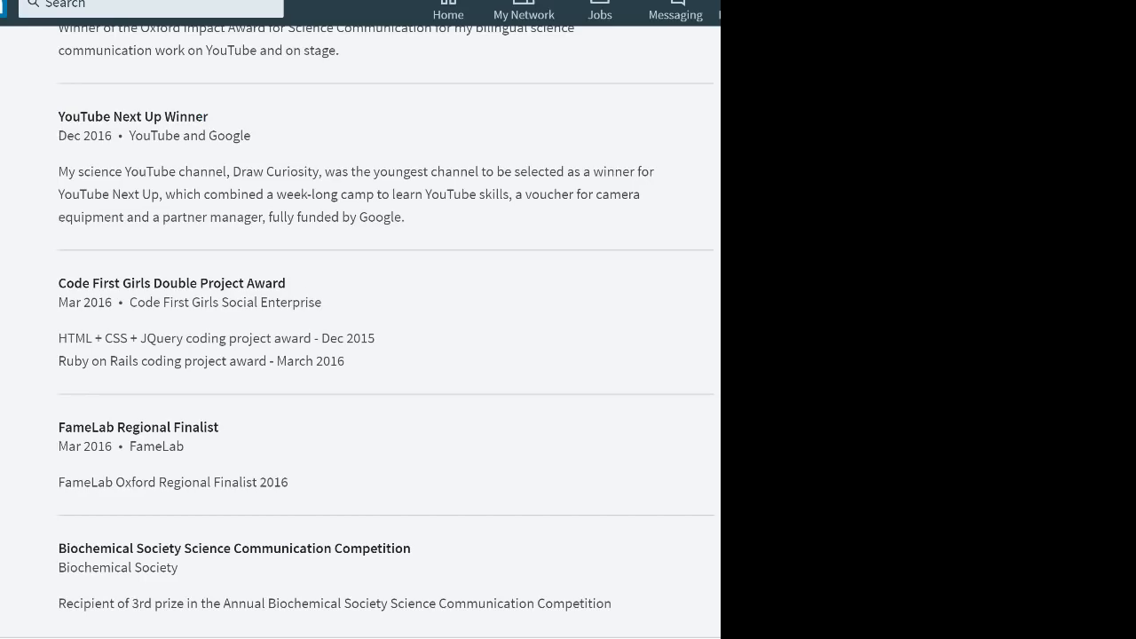
double_click(172, 282)
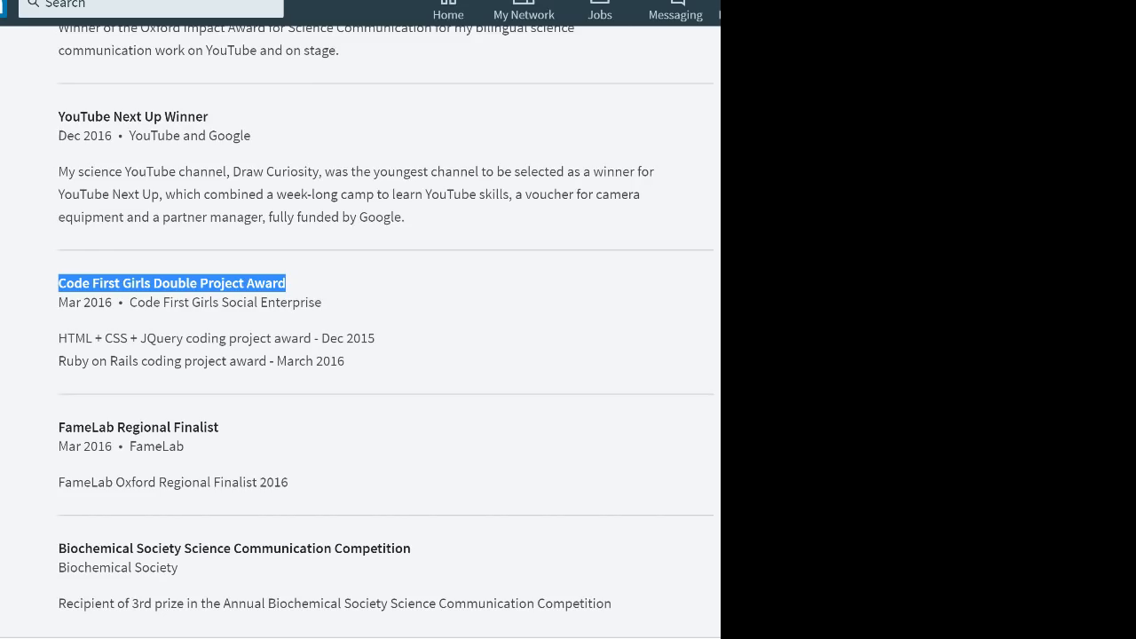
scroll(down, 3)
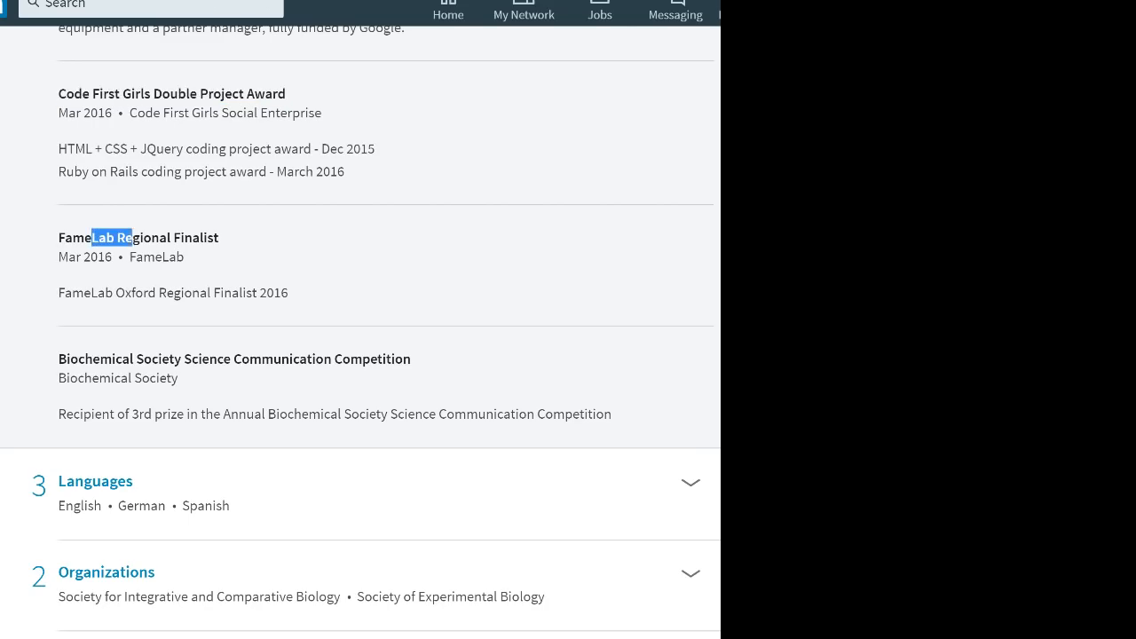
scroll(down, 3)
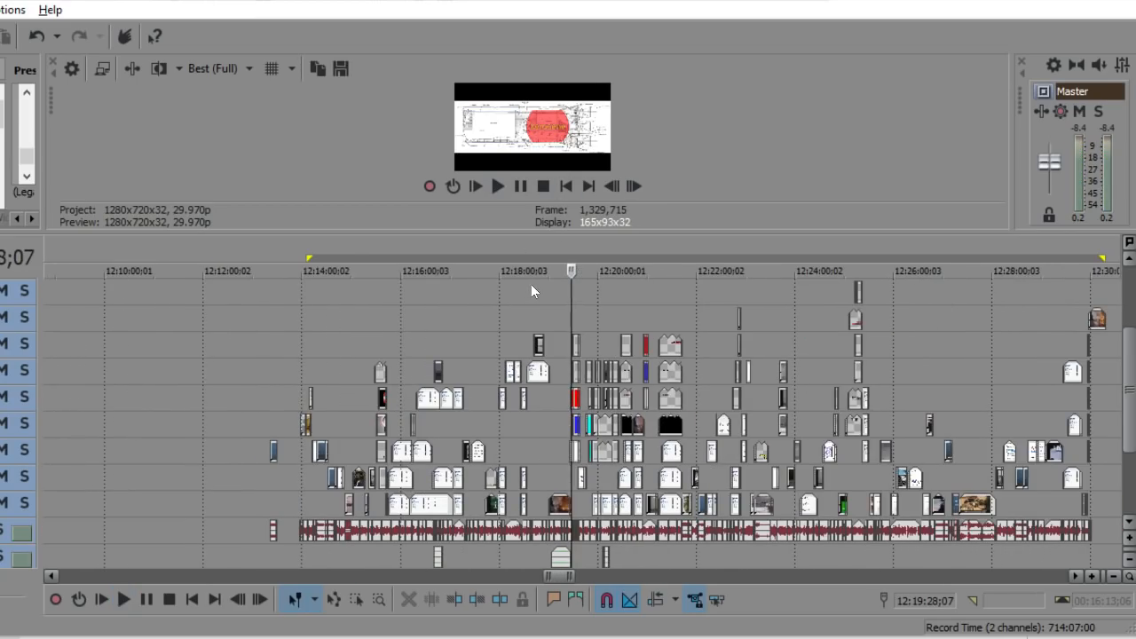
mouse_move(781, 458)
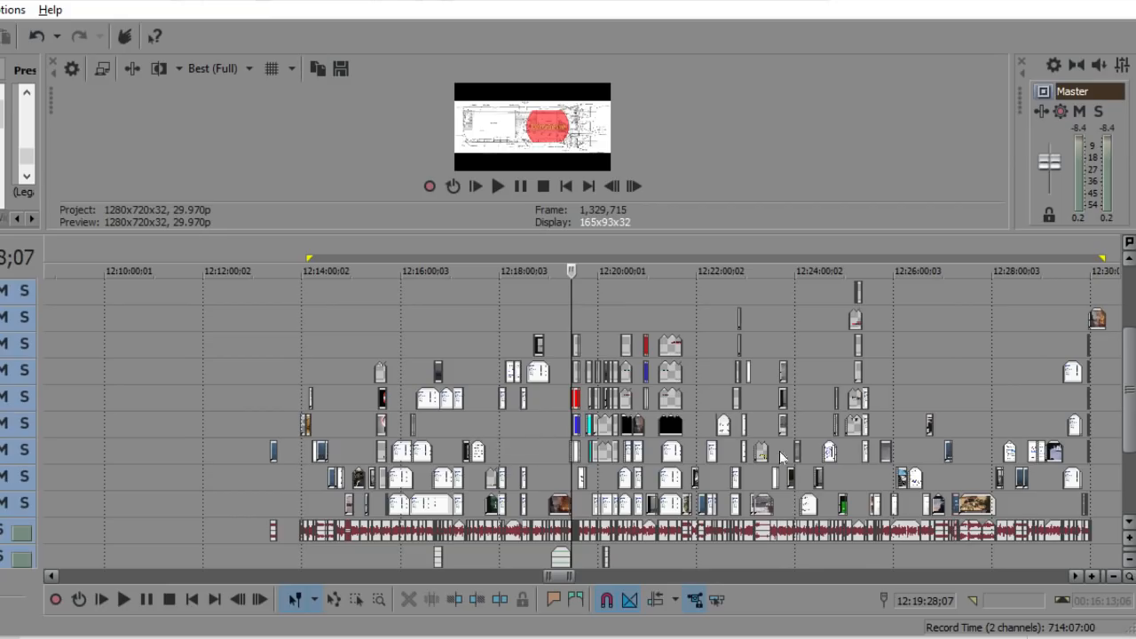
mouse_move(699, 443)
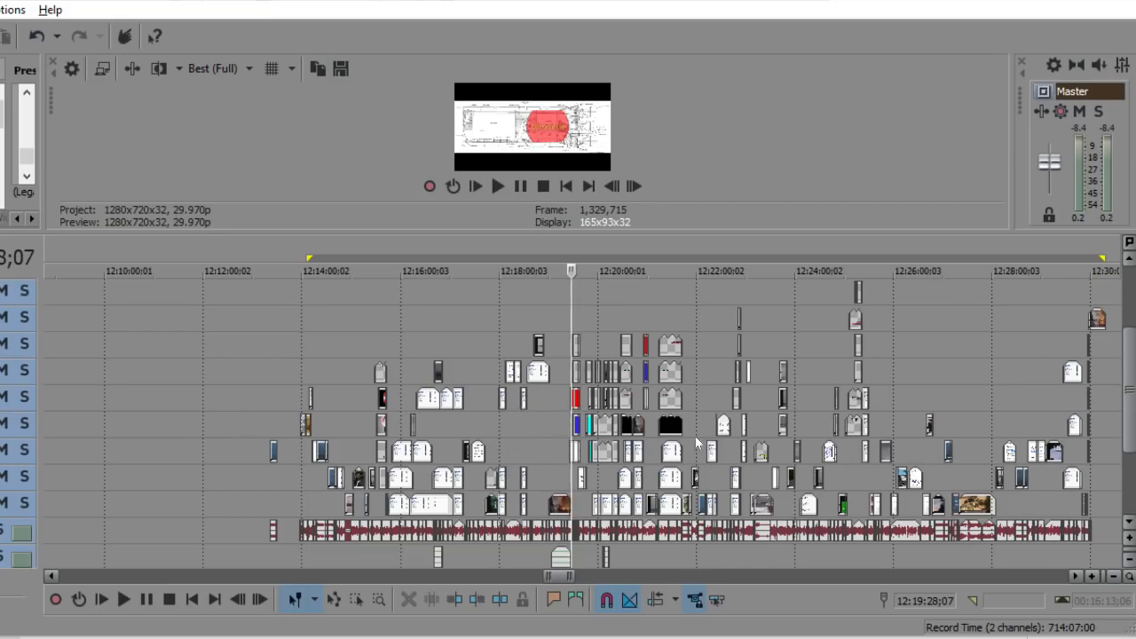